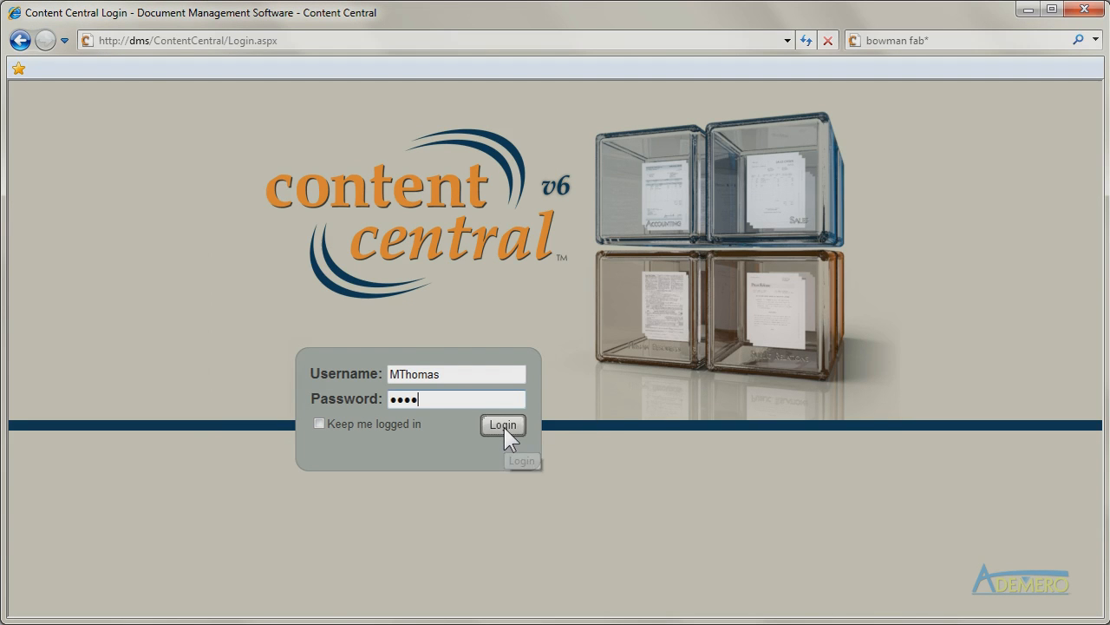
pyautogui.click(503, 425)
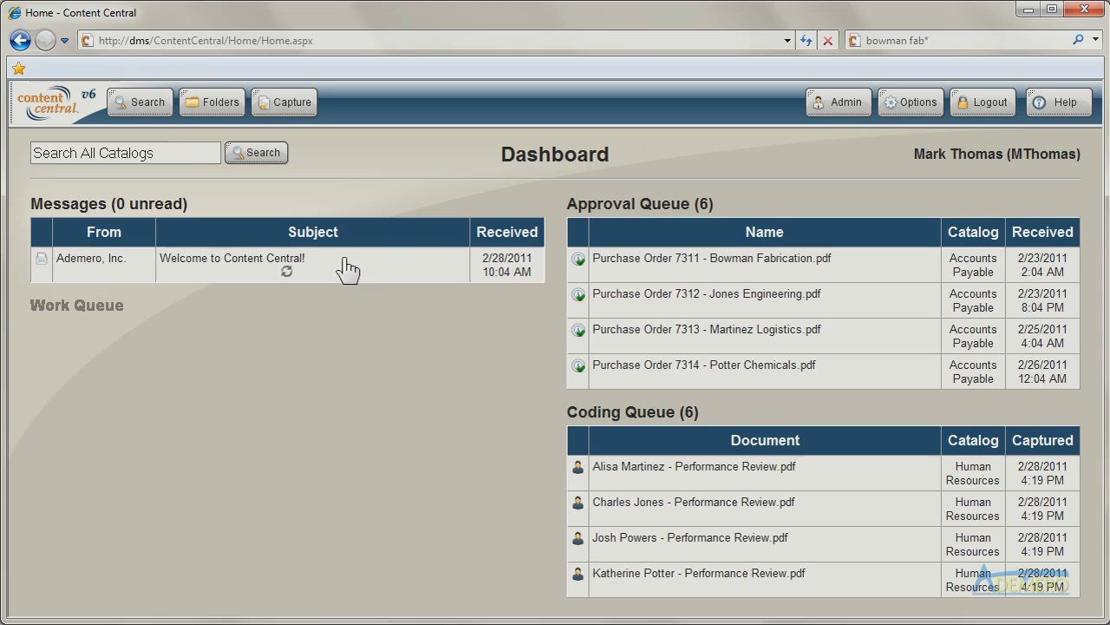
pyautogui.write('bowman fab*')
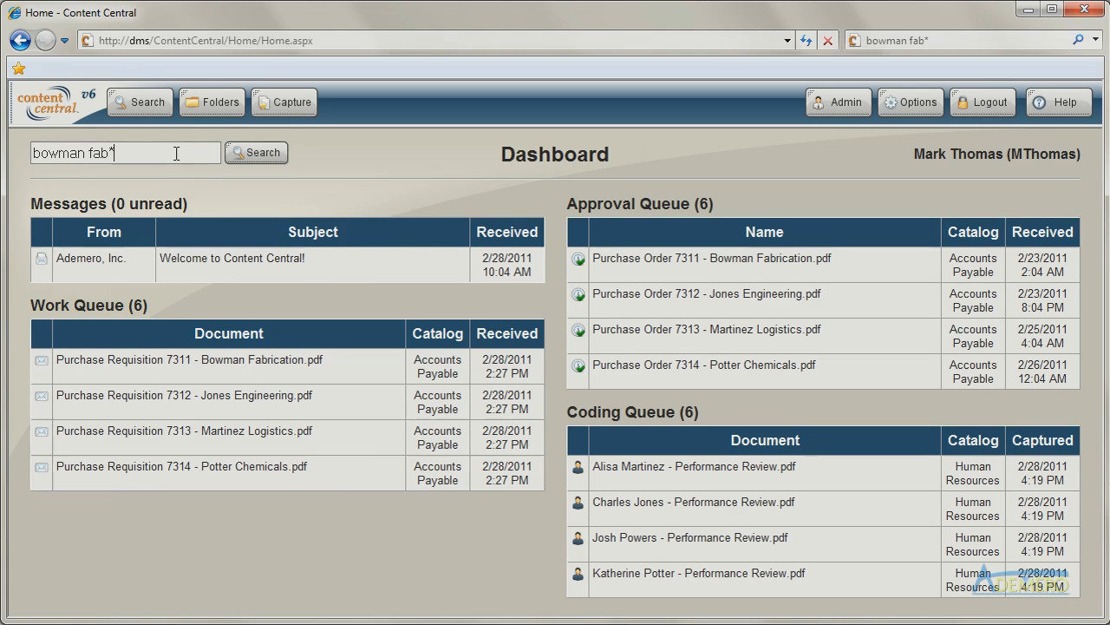
# Run the bowman fab* search, then narrow to Accounts Payable invoices and purchase orders, leaving two documents
pyautogui.click(257, 152)
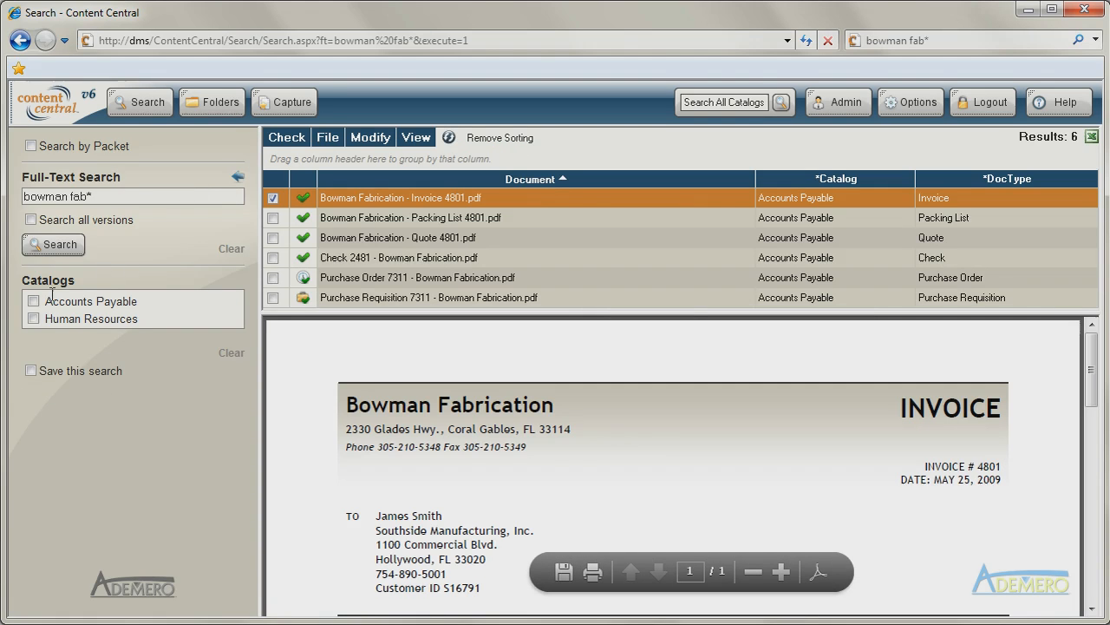
pyautogui.click(33, 301)
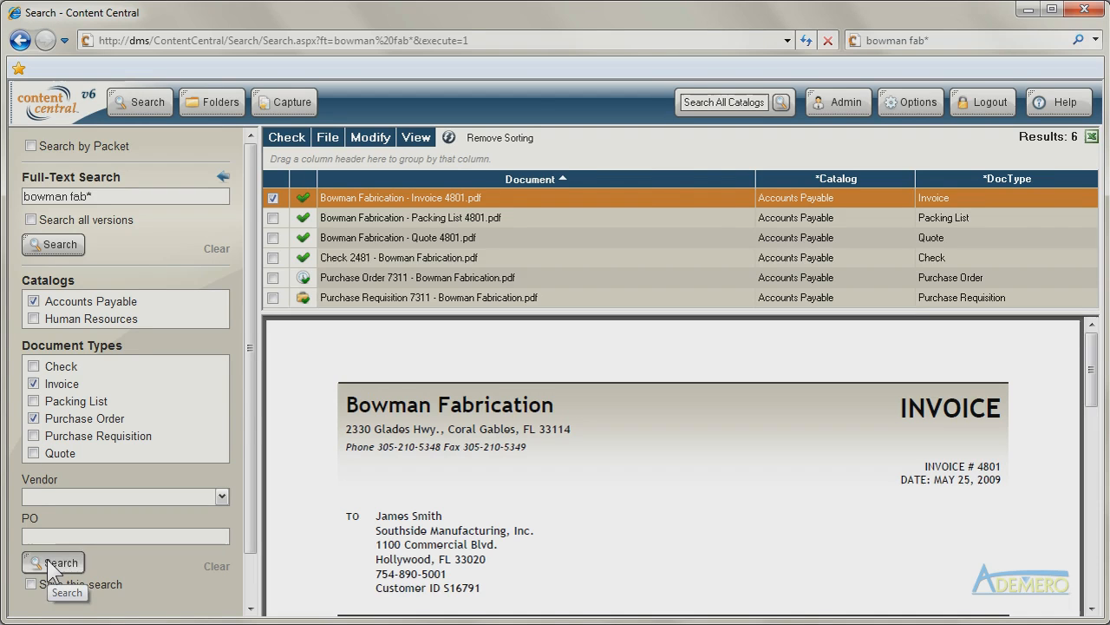
pyautogui.click(52, 562)
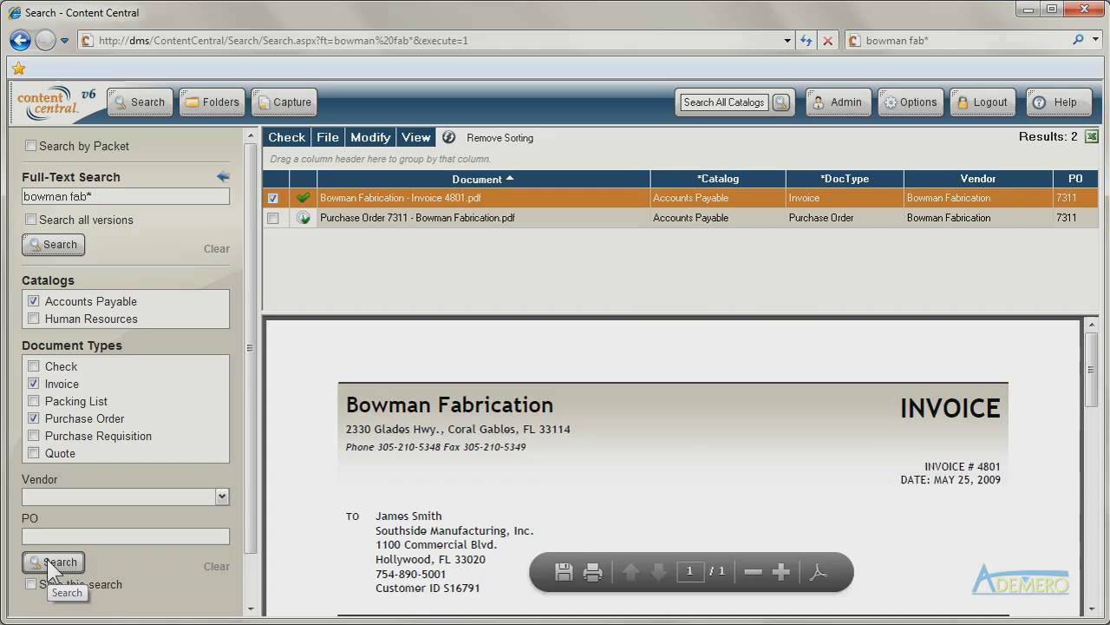
# Browse the Accounts Payable catalog to Jones Engineering's PO 7312 folder and list its six documents
pyautogui.click(212, 101)
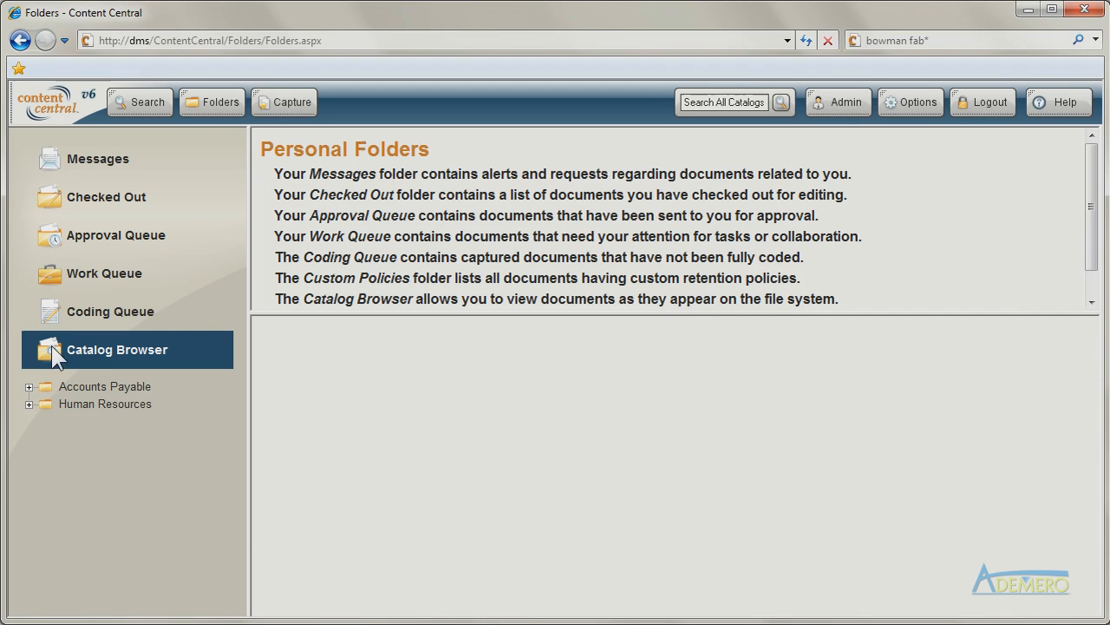
pyautogui.click(27, 386)
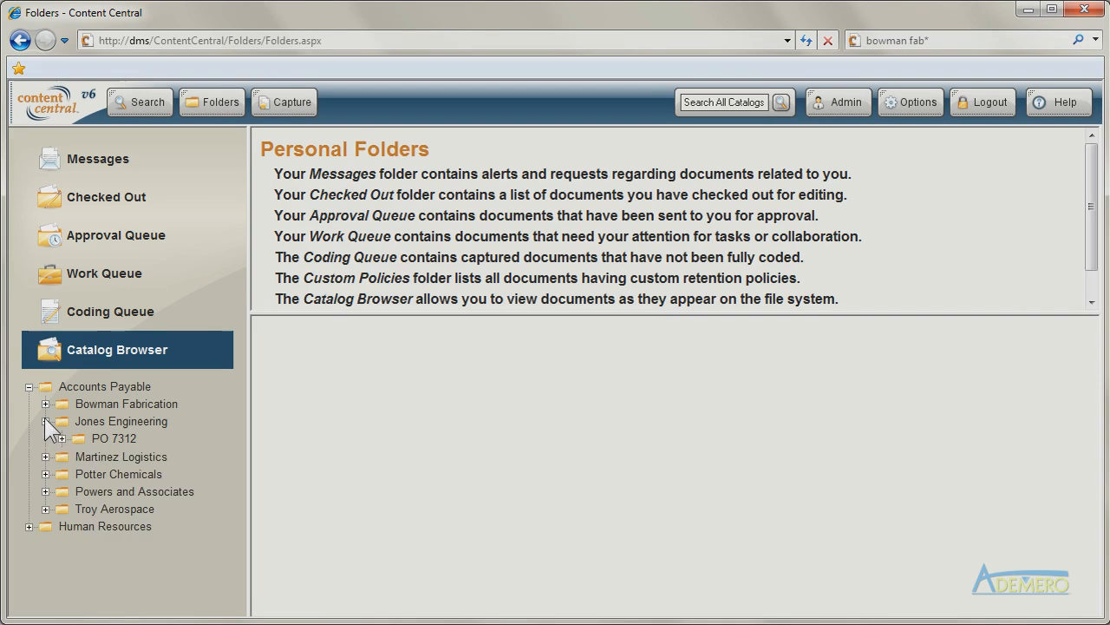
pyautogui.click(55, 437)
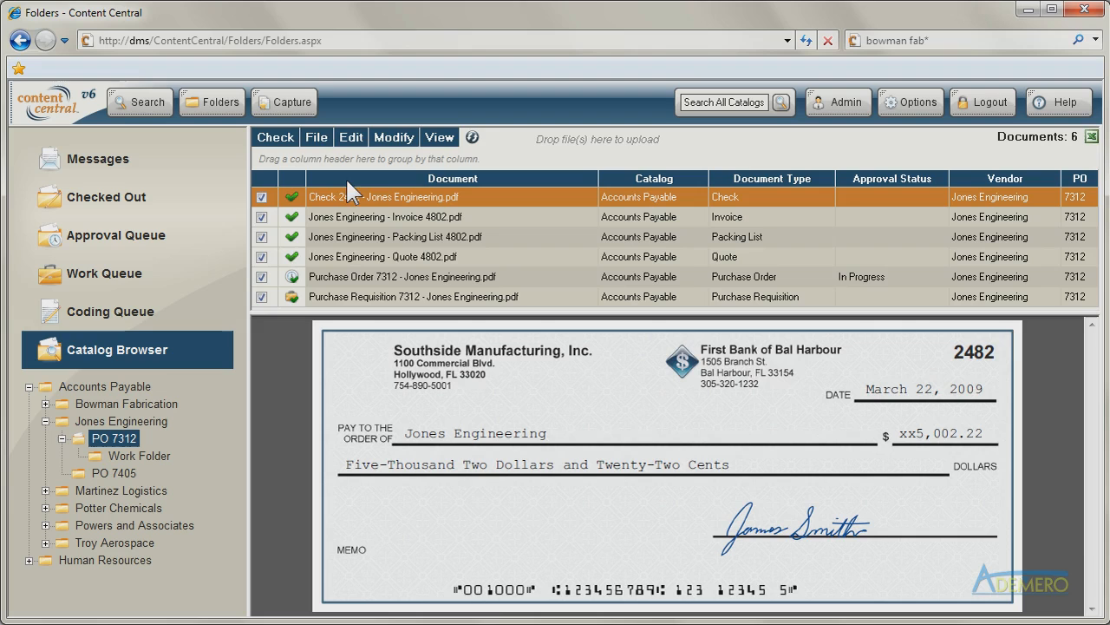
# Look inside the PO 7312 Work Folder, return to its documents, and go to the Search page
pyautogui.click(138, 454)
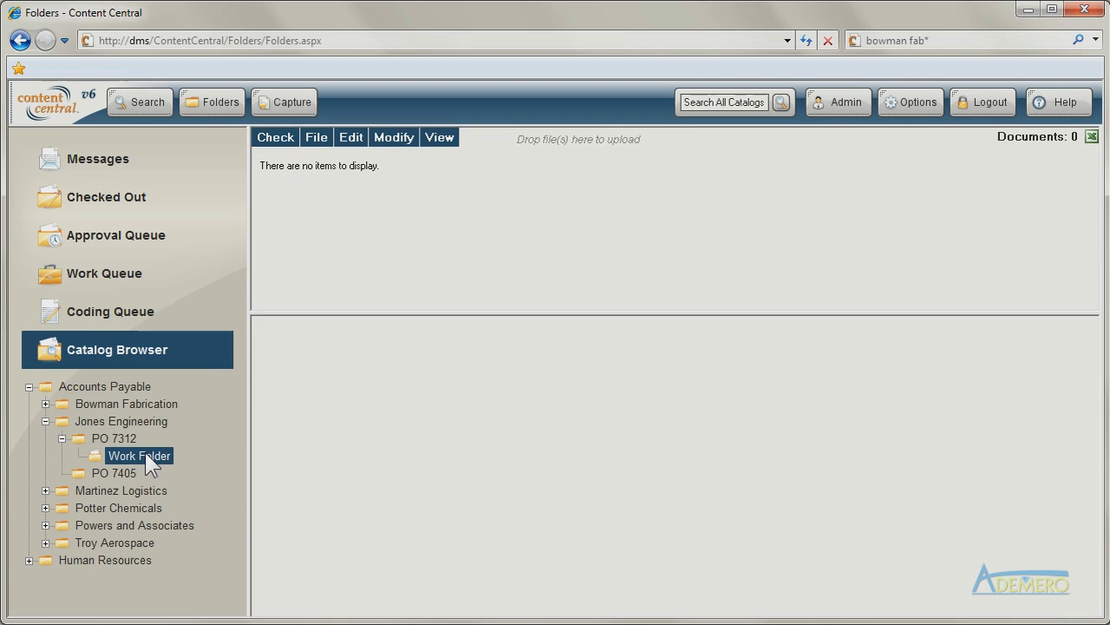
pyautogui.click(351, 137)
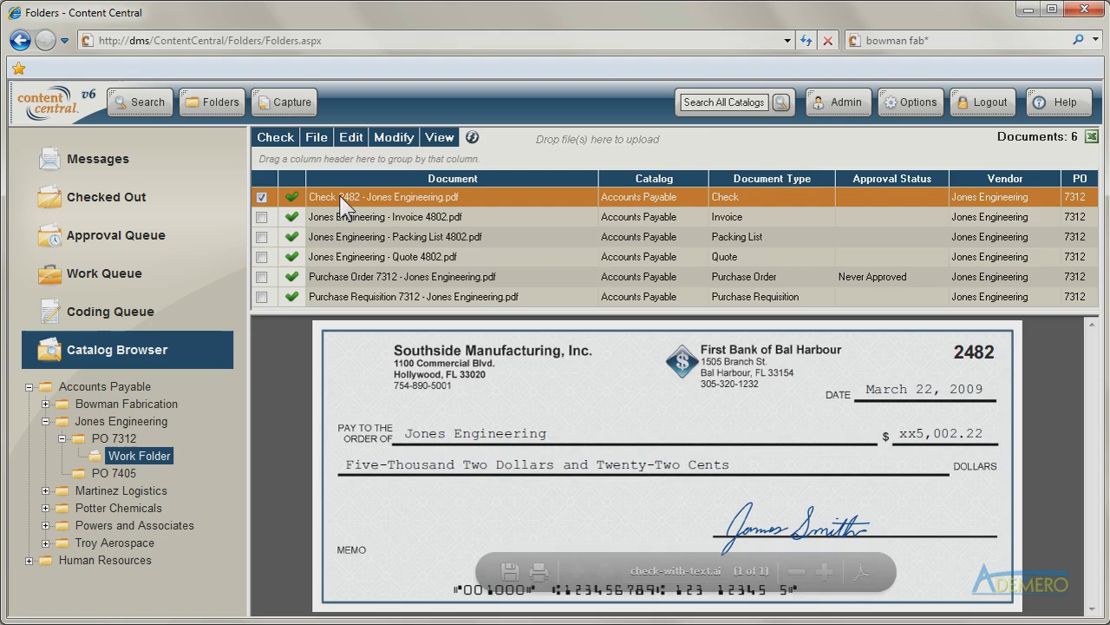
pyautogui.click(139, 101)
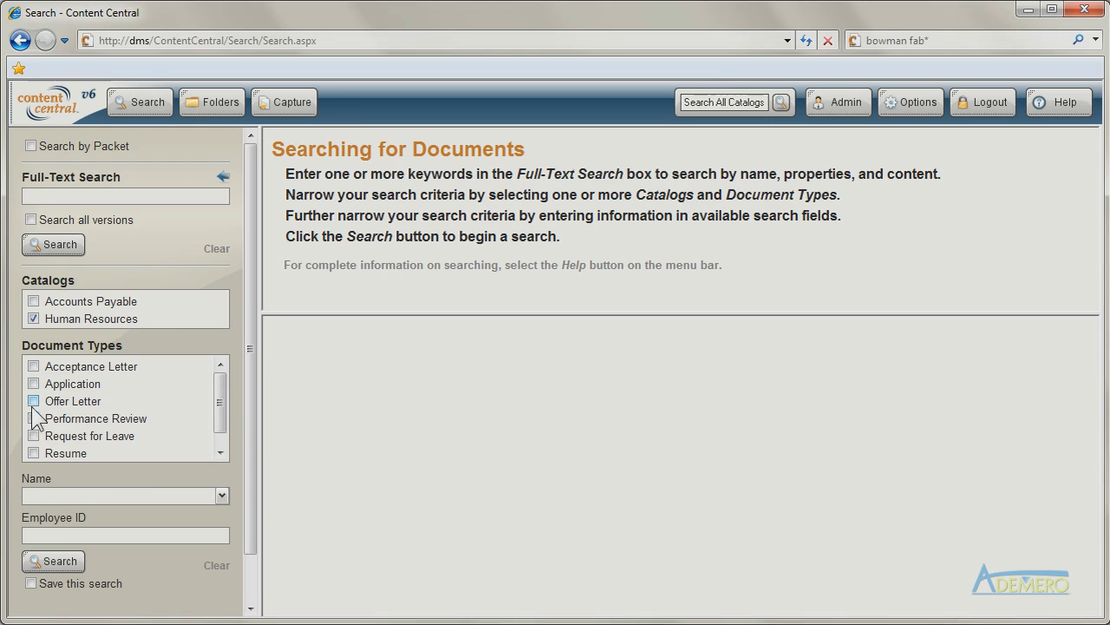
pyautogui.click(35, 418)
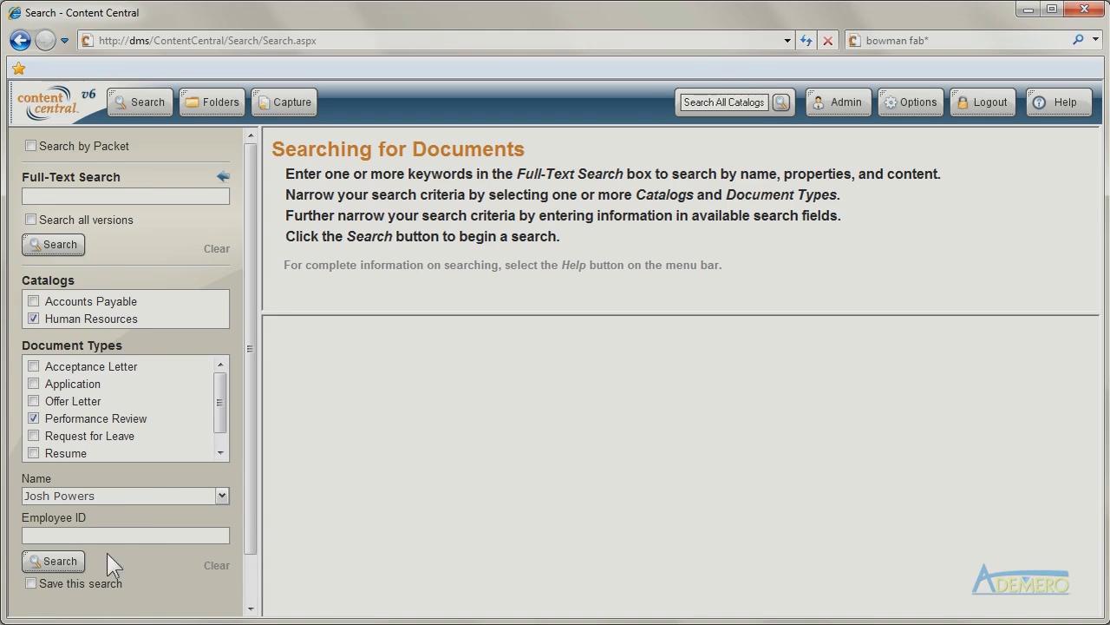
pyautogui.click(52, 560)
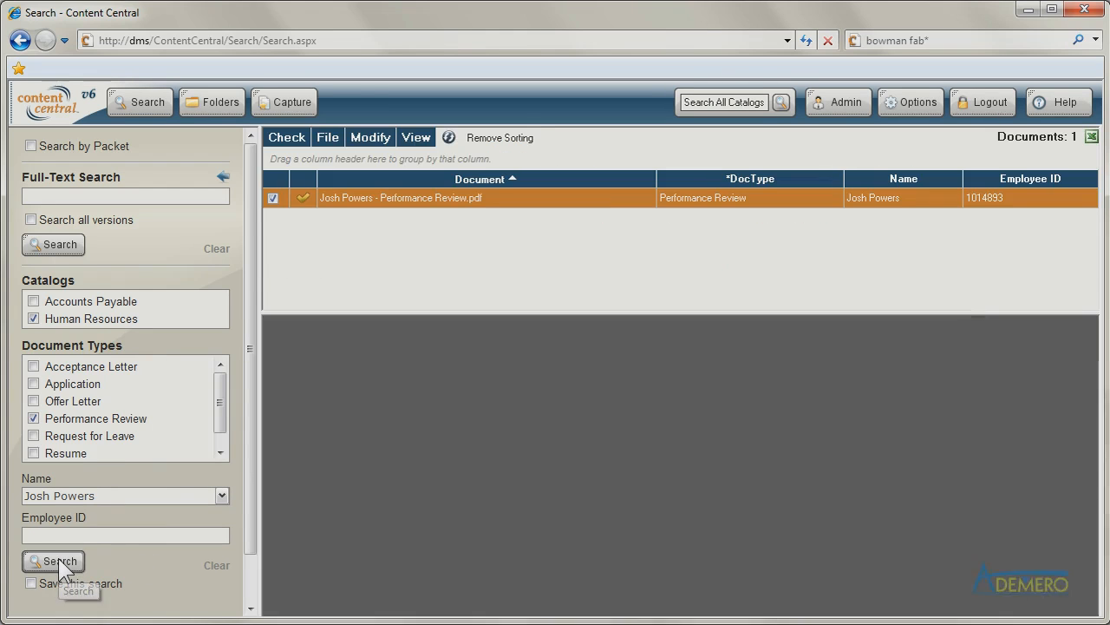